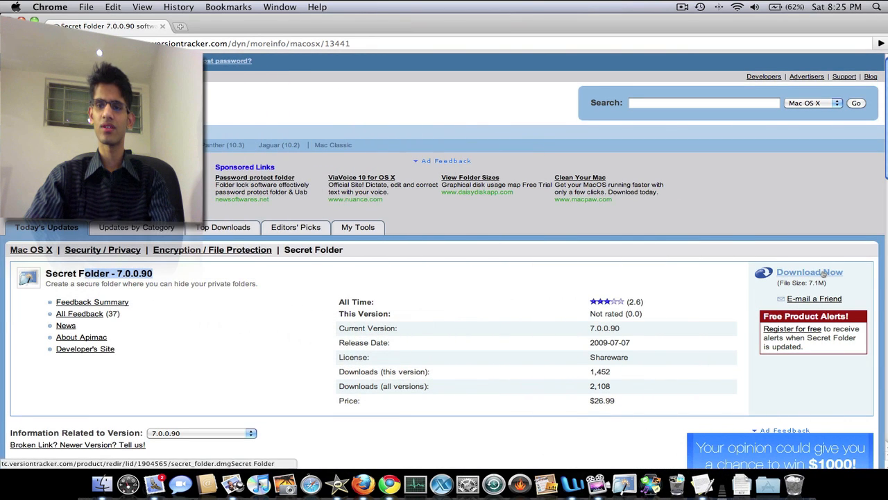
Download Secret Folder 7.0.0.90 from VersionTracker and launch it from the Dock.
left_click(809, 271)
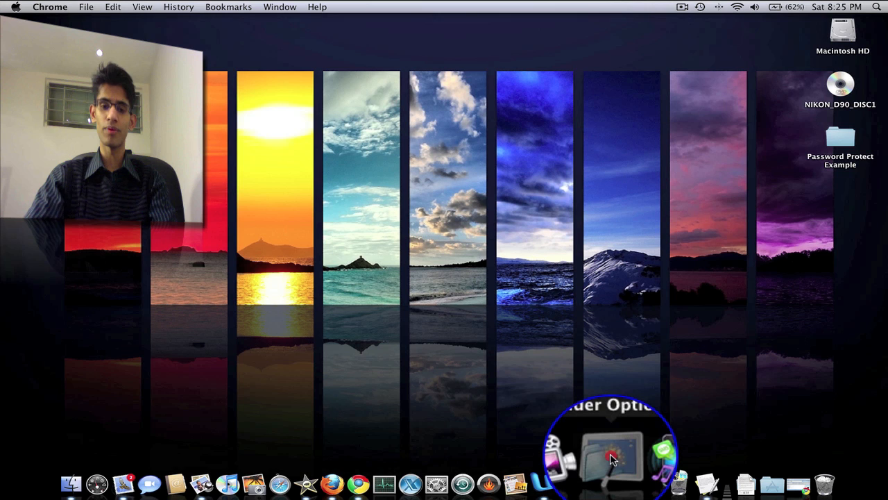
left_click(609, 460)
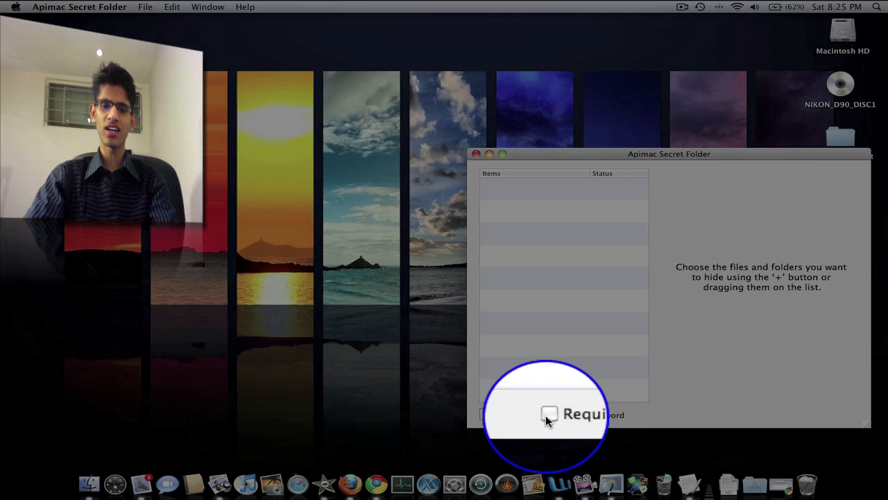
Enable Require password and set a new password, entering it twice to confirm.
left_click(548, 415)
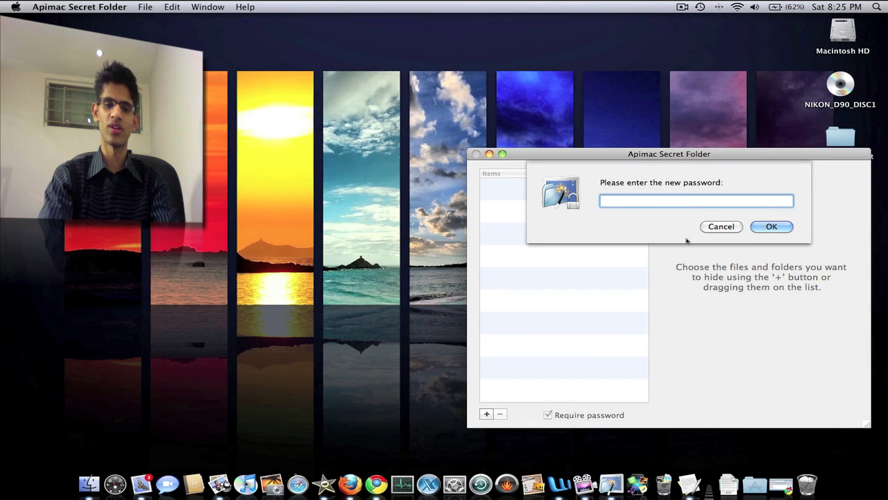
type("•••")
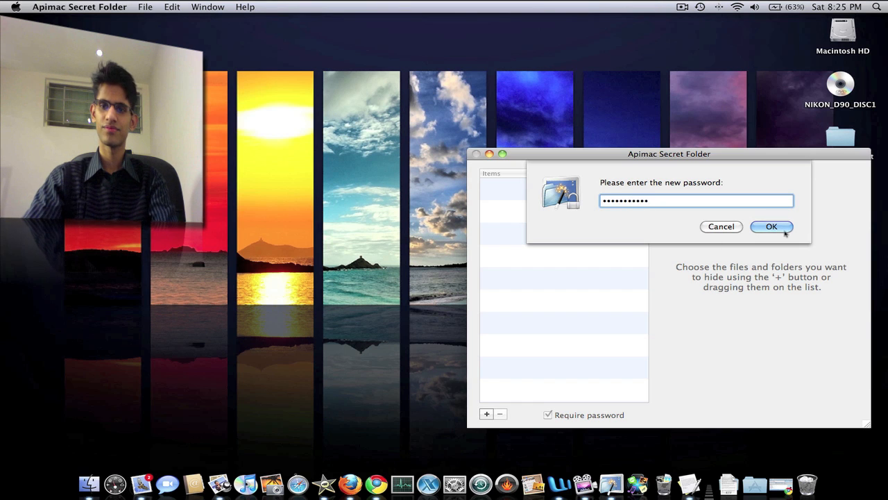
left_click(772, 226)
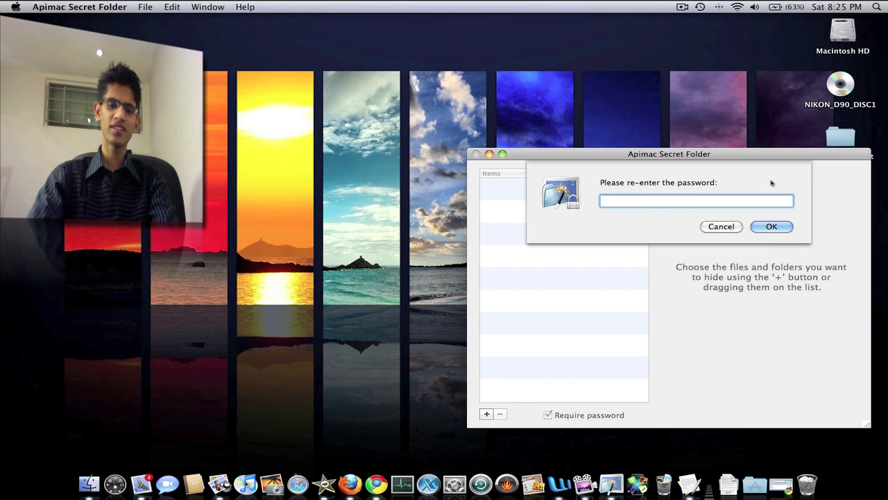
type("password")
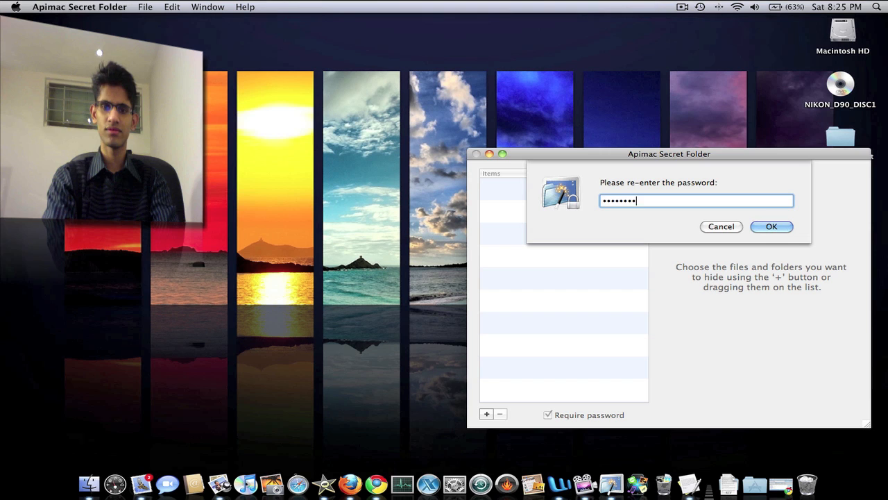
left_click(771, 226)
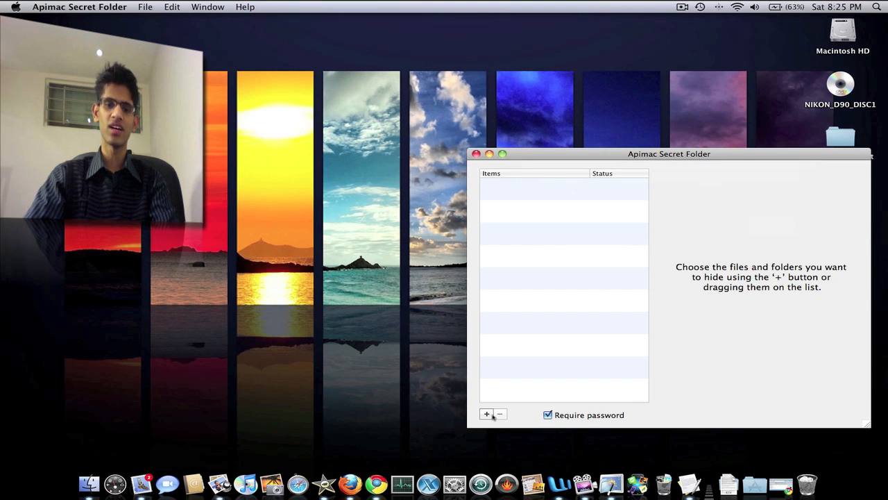
Add the desktop's Password Protect Example folder to the hidden items list.
left_click(486, 415)
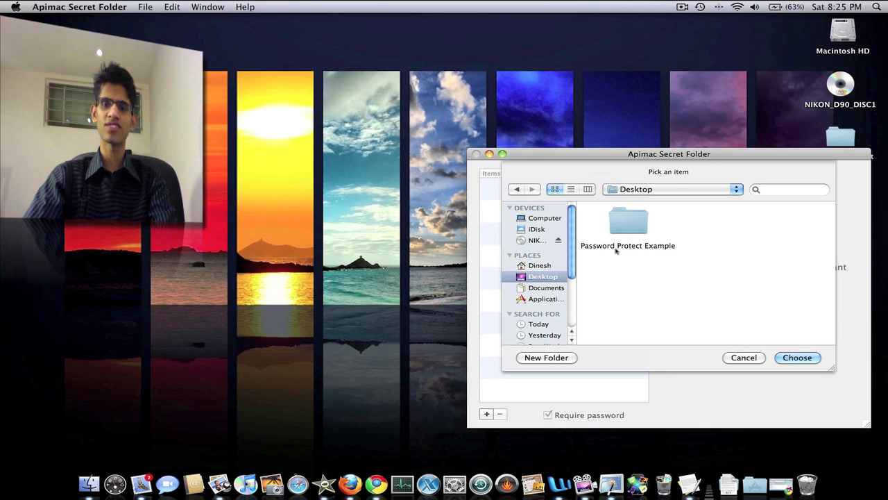
double_click(627, 221)
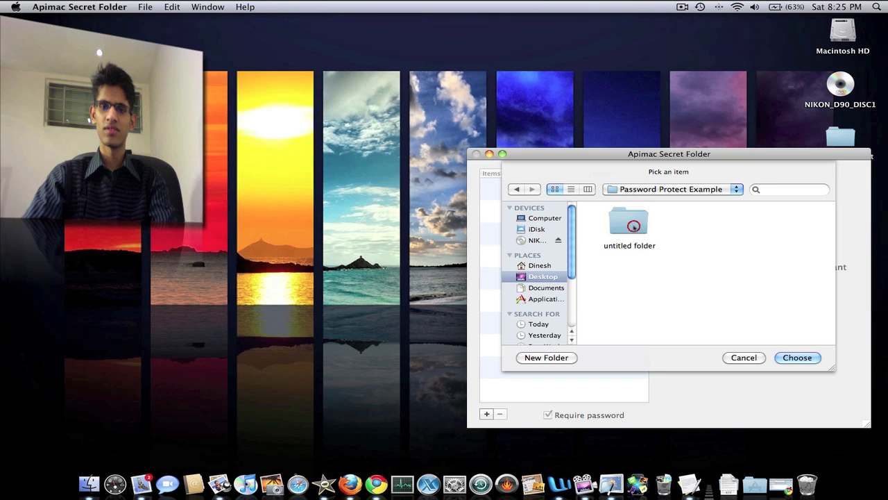
left_click(516, 188)
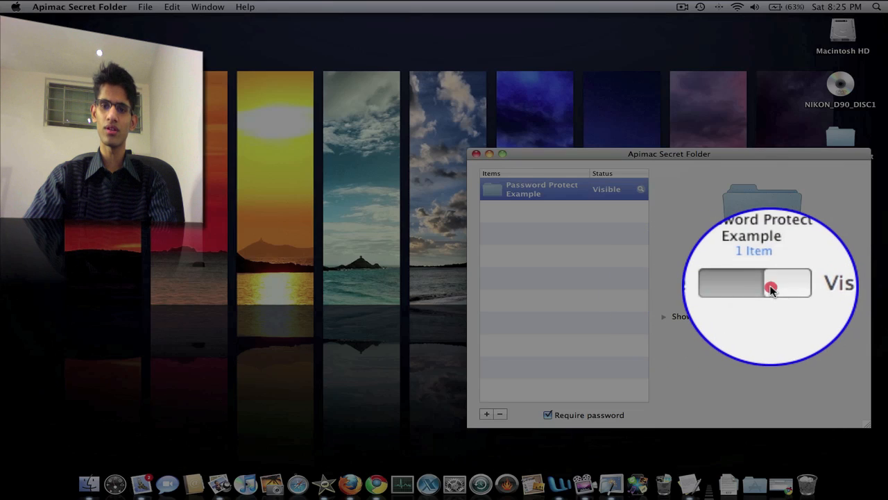
Toggle Password Protect Example between Invisible and Visible, ending with it hidden again.
left_click(746, 284)
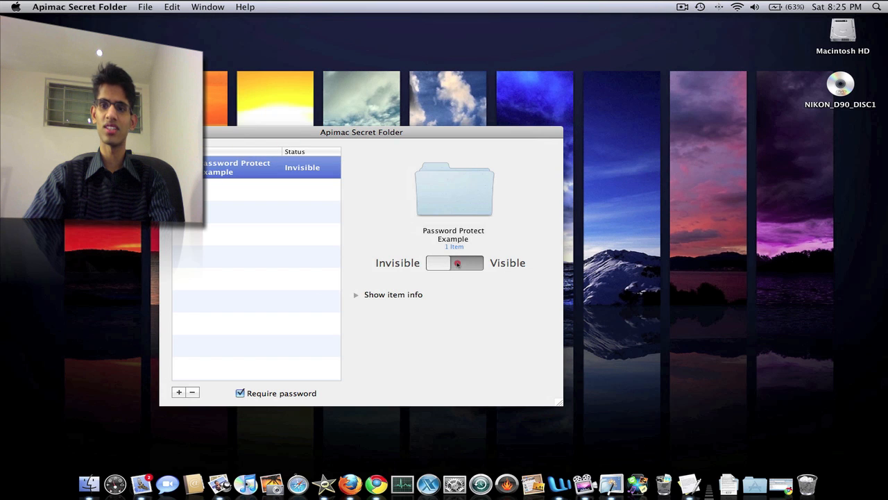
left_click(472, 262)
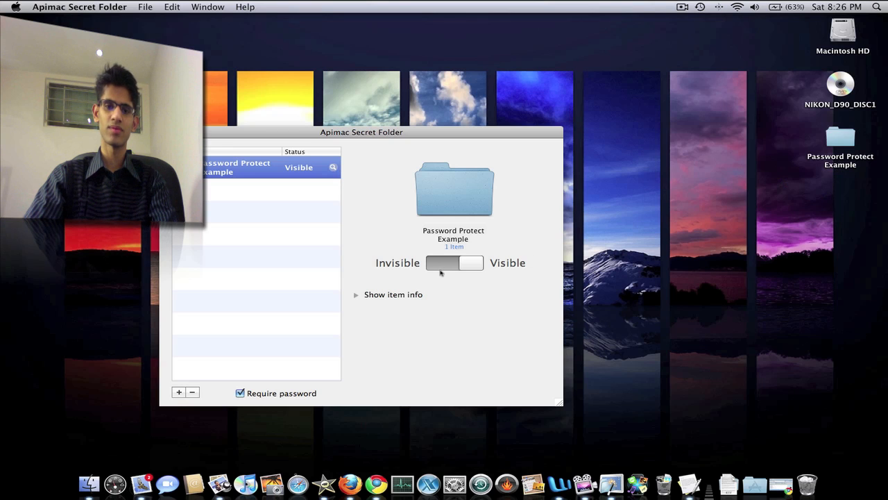
left_click(438, 262)
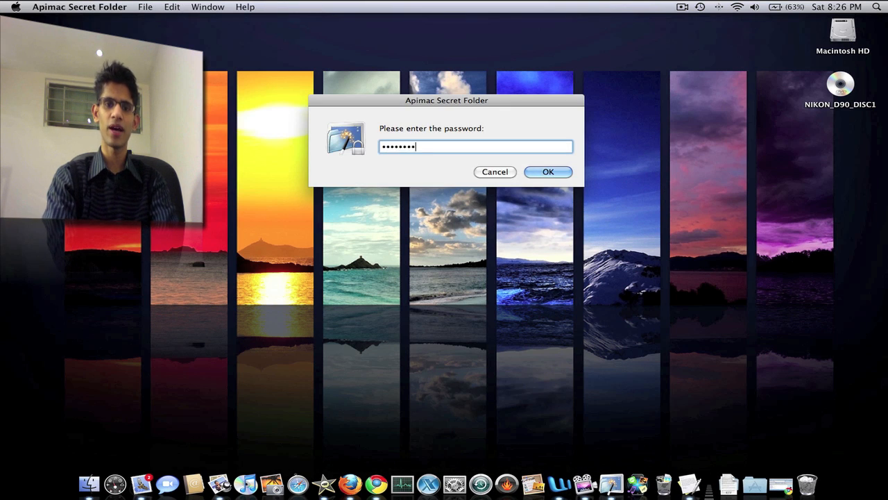
Submit the password to unlock Secret Folder and reposition its window.
left_click(547, 172)
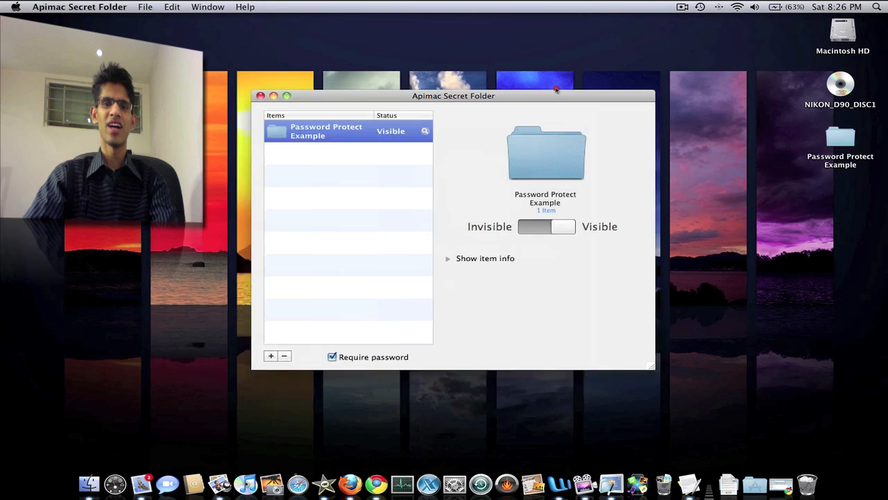
left_click_drag(453, 96, 514, 80)
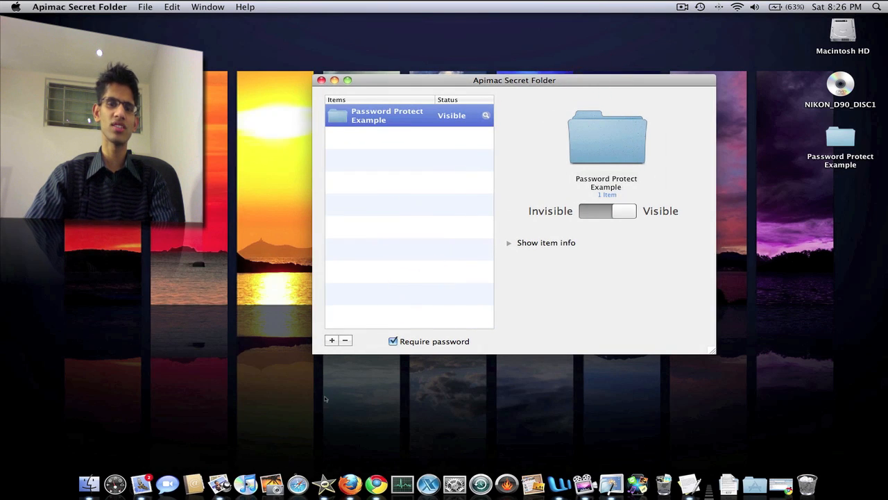